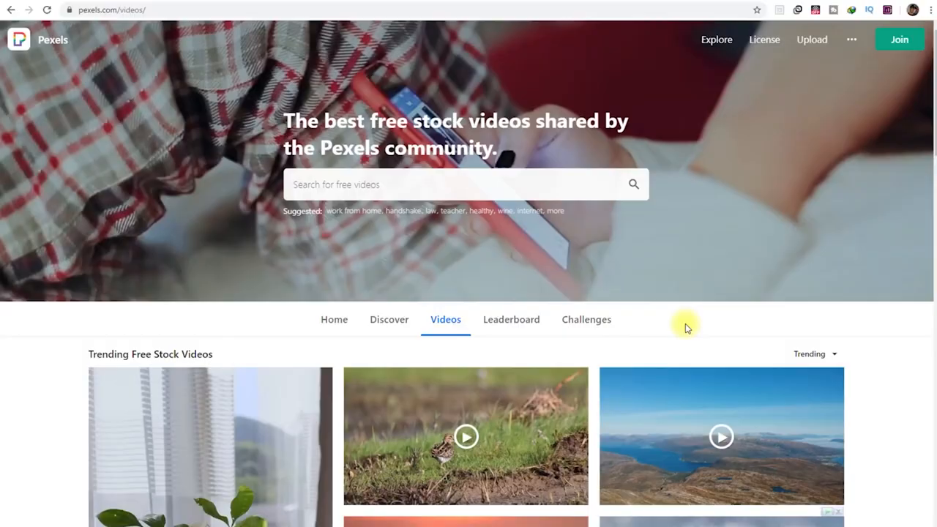
Step: Search Pexels for 'model' and free-download the woman-in-a-cap stock clip
{"action": "type", "text": "model"}
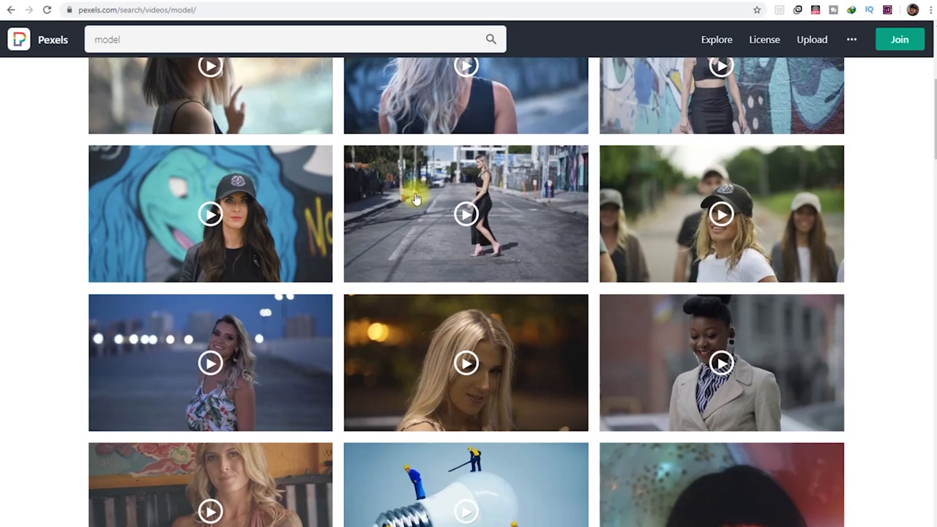
{"action": "left_click", "coordinate": [466, 214]}
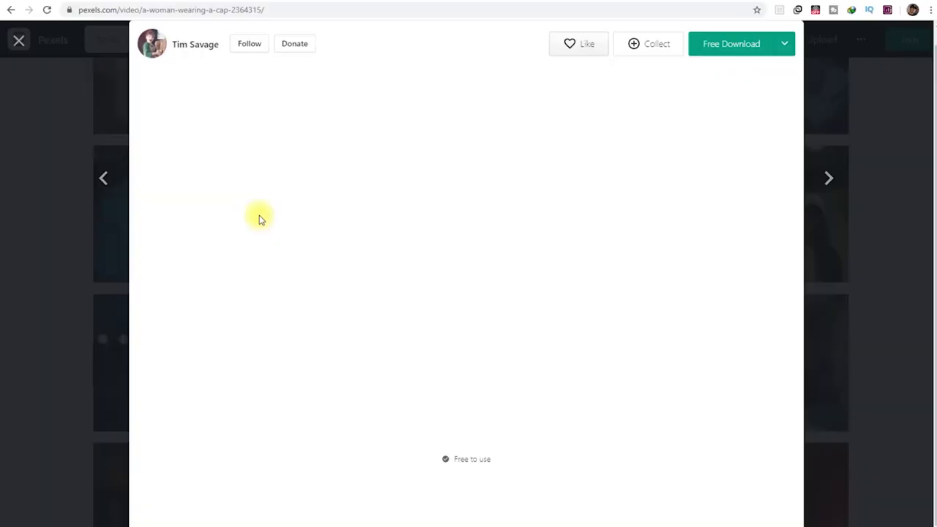
{"action": "left_click", "coordinate": [731, 44]}
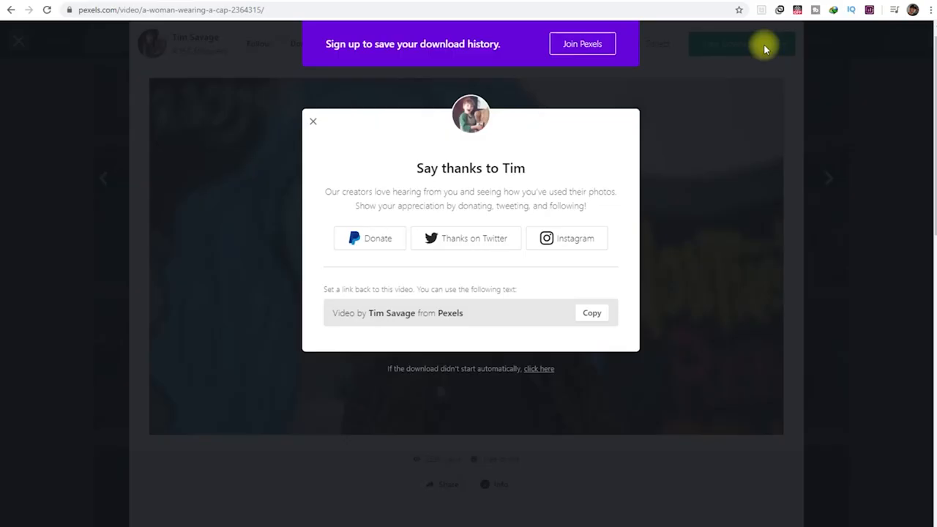
{"action": "type", "text": "g"}
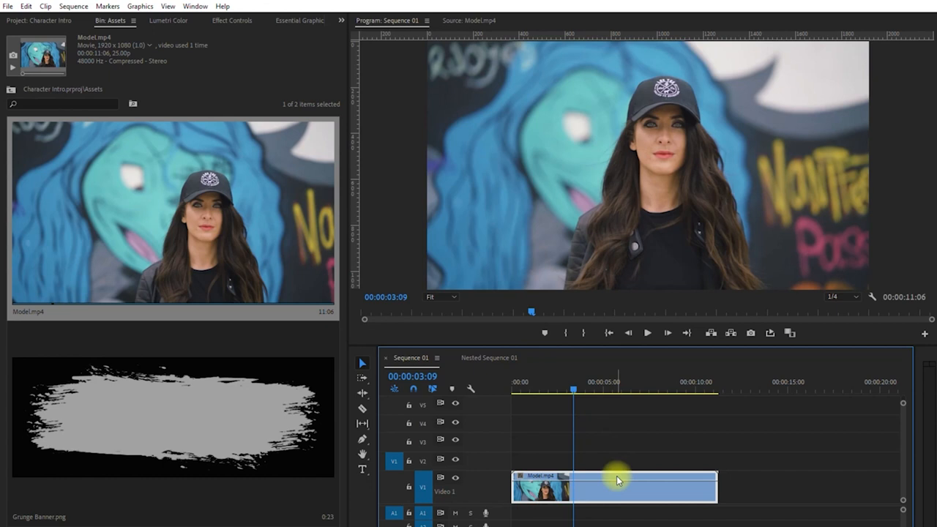
Step: Add a Frame Hold to the model clip from the parked playhead frame onward
{"action": "right_click", "coordinate": [615, 483]}
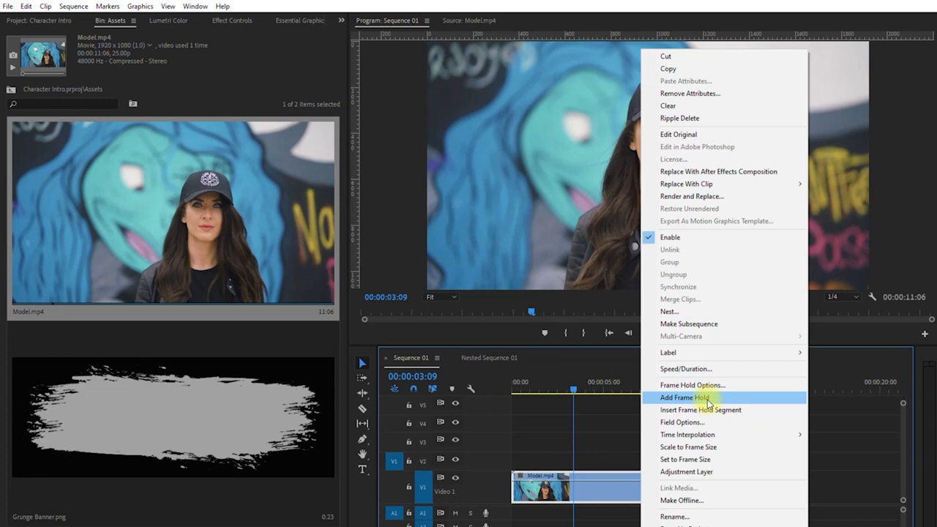
{"action": "left_click", "coordinate": [687, 397]}
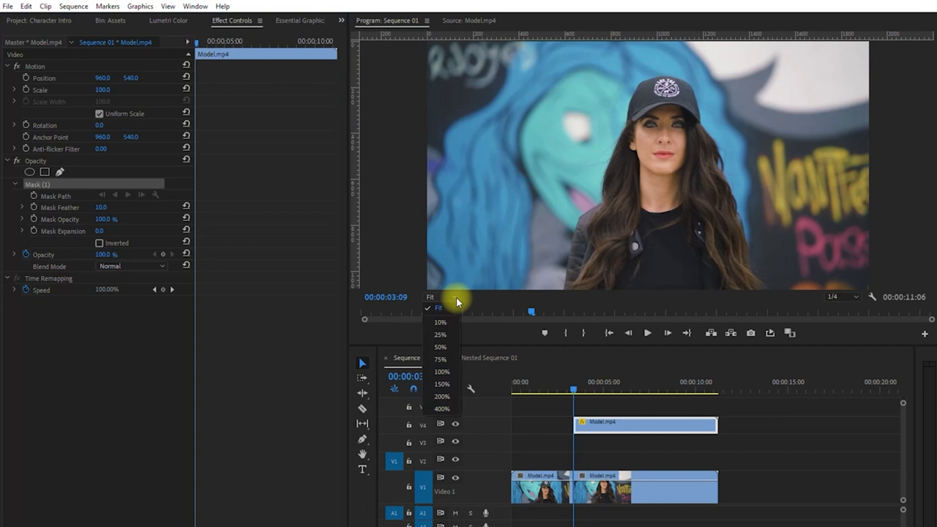
Step: Set the Program monitor zoom to 100% for tracing the model mask
{"action": "left_click", "coordinate": [442, 372]}
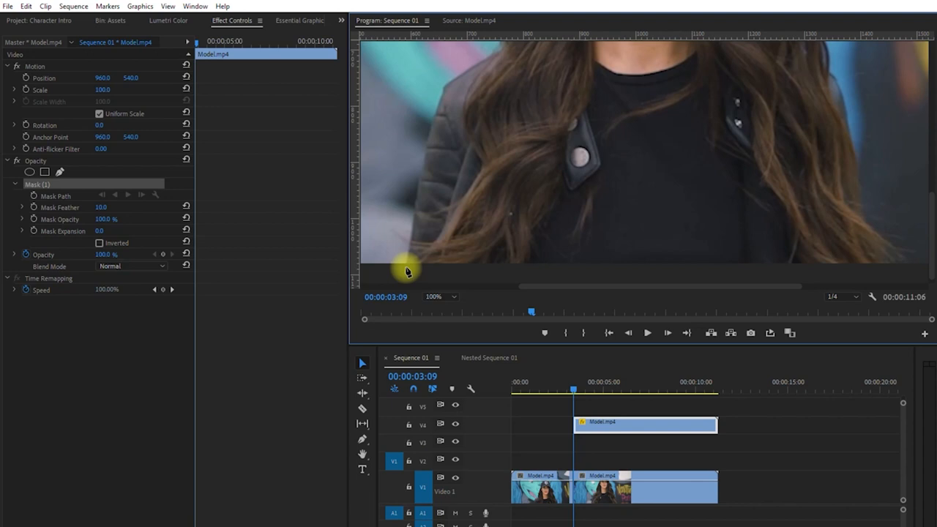
{"action": "mouse_move", "coordinate": [904, 271]}
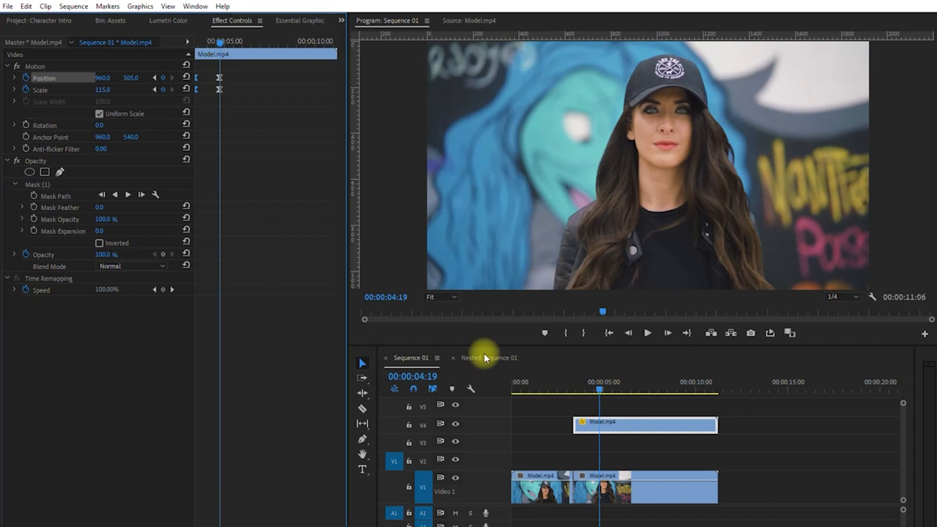
Step: Keyframe the top clip's Scale growing from 100 to about 115
{"action": "left_click", "coordinate": [647, 334]}
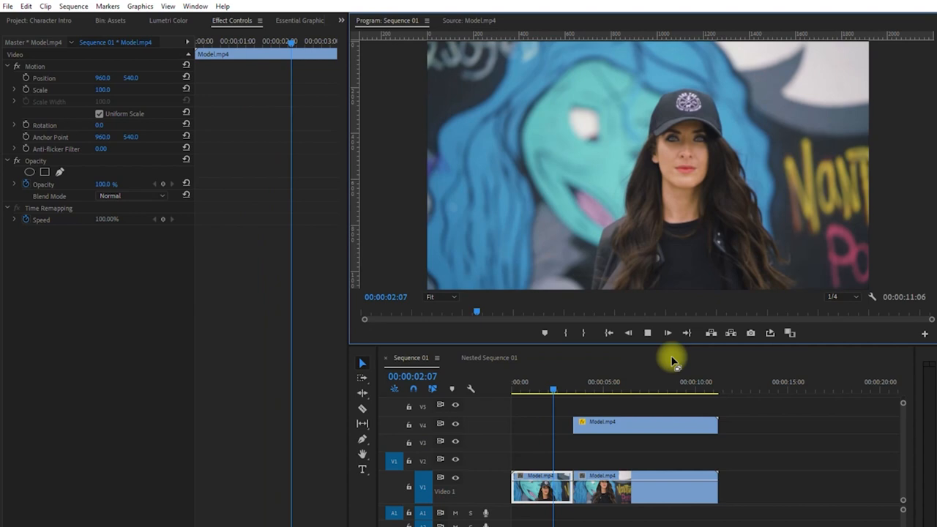
{"action": "left_click", "coordinate": [668, 334]}
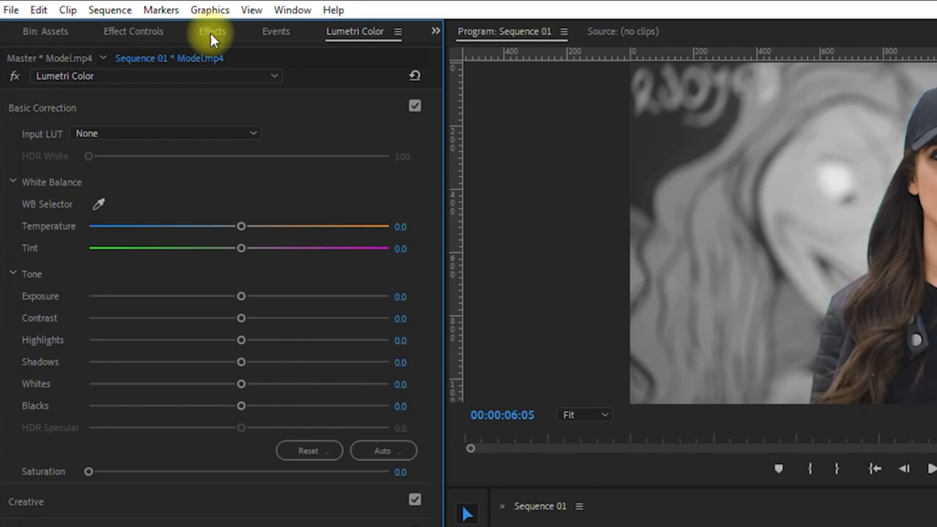
Step: Bring up the Effects library to desaturate and blur the lower held clip
{"action": "left_click", "coordinate": [212, 31]}
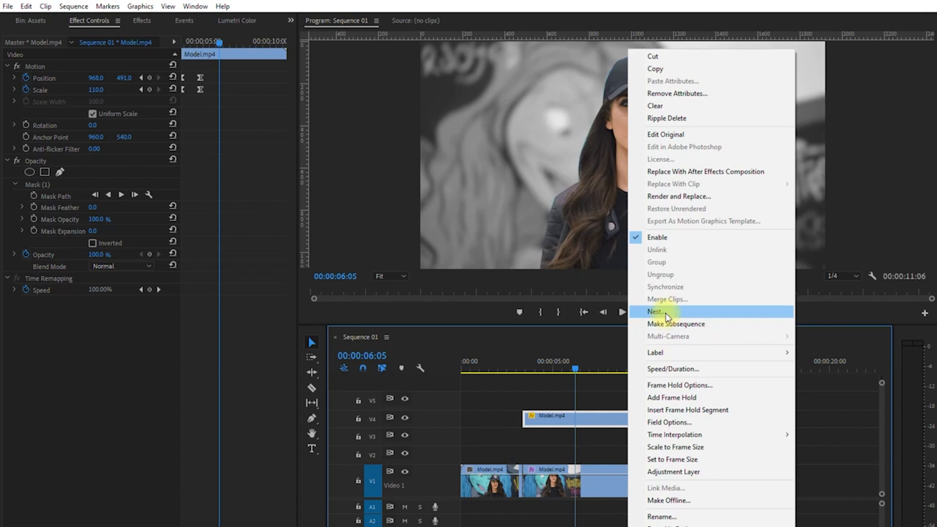
Step: Nest the masked clip and give it a Radial Shadow outline with adjusted projection distance
{"action": "left_click", "coordinate": [656, 310]}
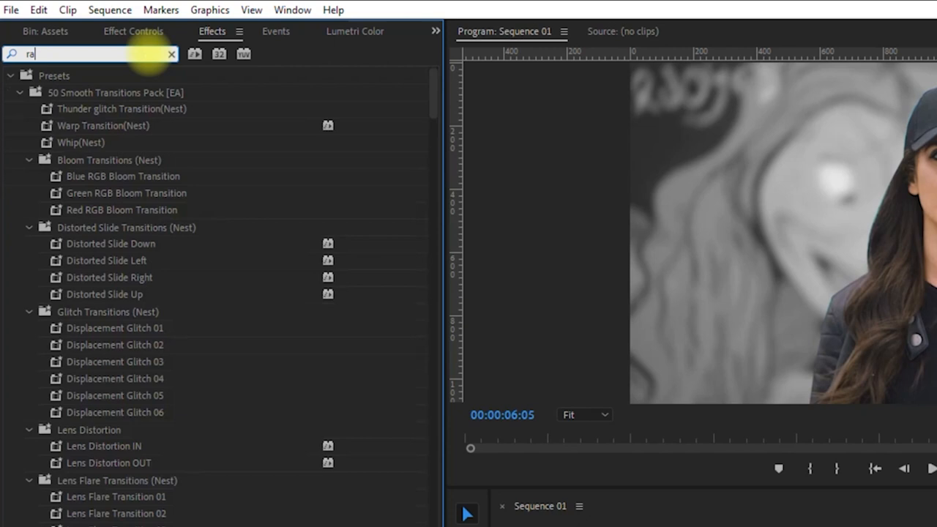
{"action": "type", "text": "radial shadow"}
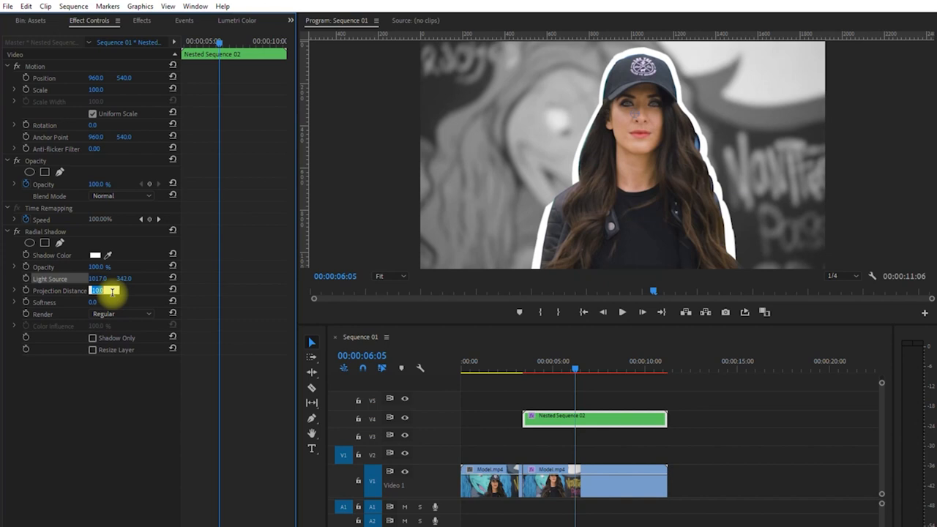
{"action": "left_click", "coordinate": [290, 21]}
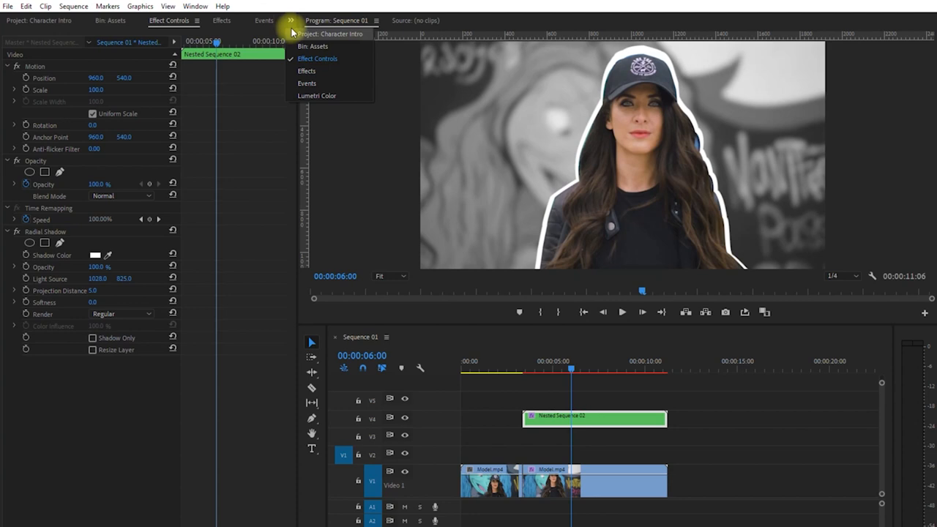
Step: Place Grunge Banner.png under the nest, stretch it to the freeze length and rescale it
{"action": "left_click", "coordinate": [313, 46]}
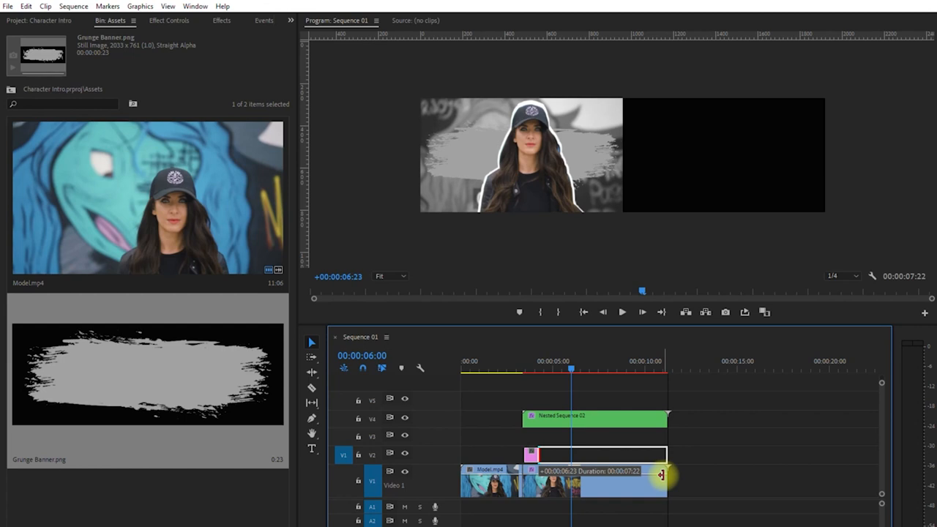
{"action": "left_click", "coordinate": [170, 21]}
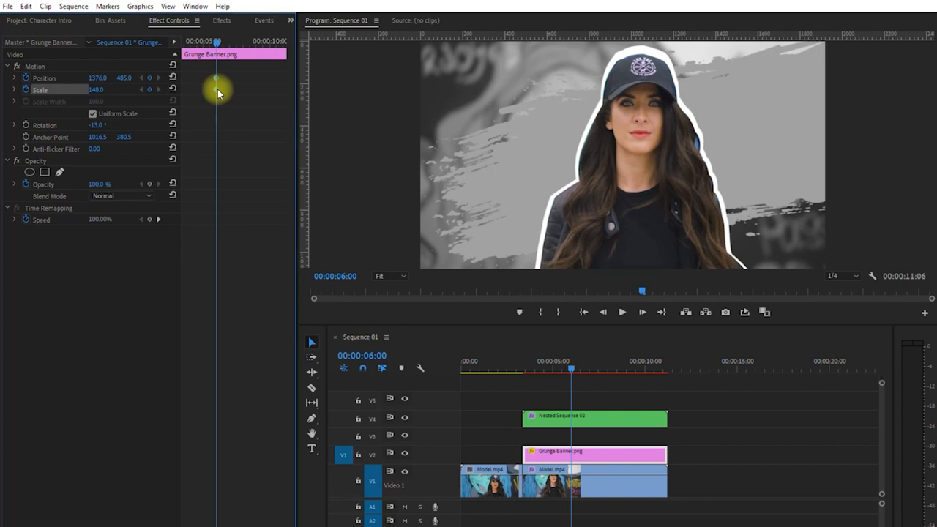
{"action": "left_click", "coordinate": [173, 78]}
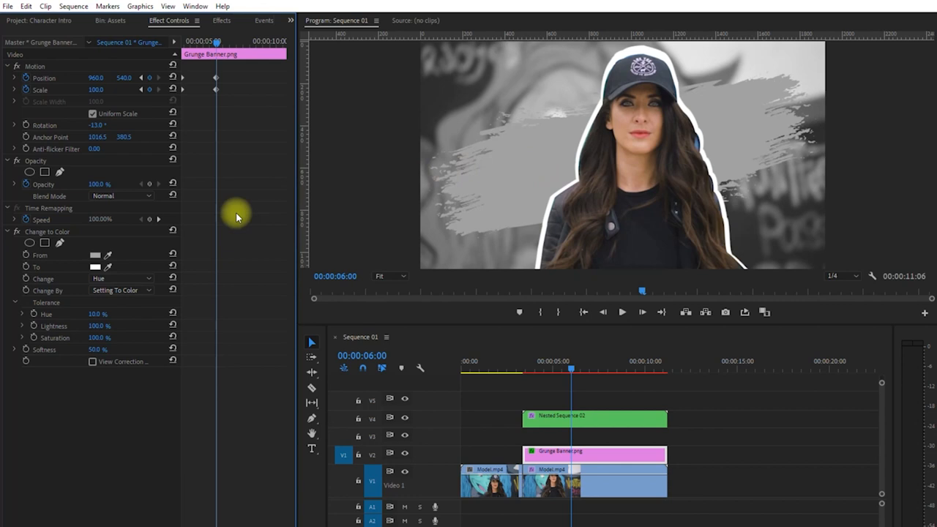
Step: Choose yellow in the Change to Color picker as the banner's new colour
{"action": "left_click", "coordinate": [95, 267]}
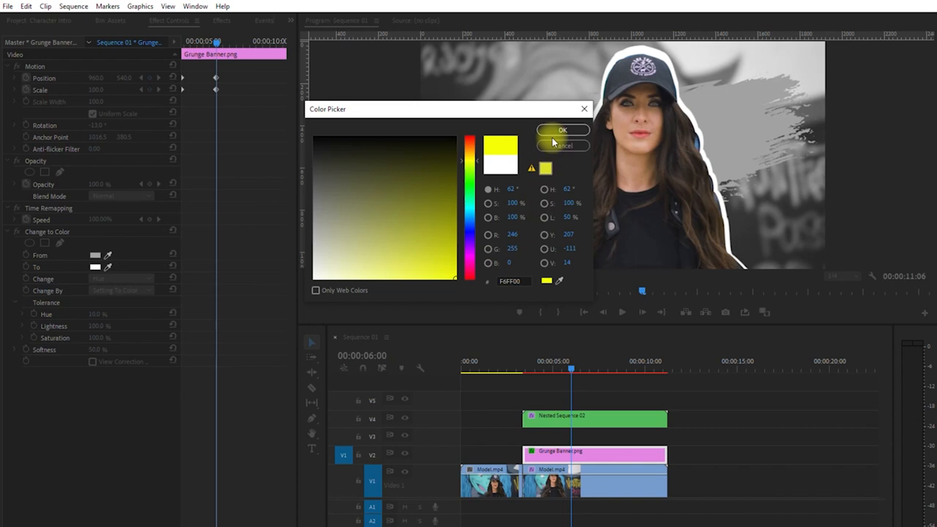
{"action": "left_click", "coordinate": [562, 129]}
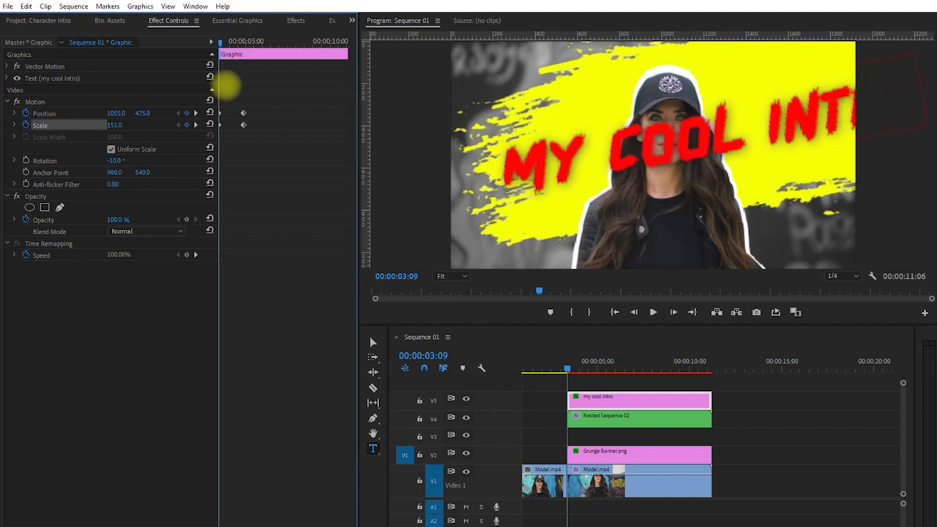
Step: Set the title's animation keyframe to Temporal Interpolation > Ease In
{"action": "right_click", "coordinate": [243, 113]}
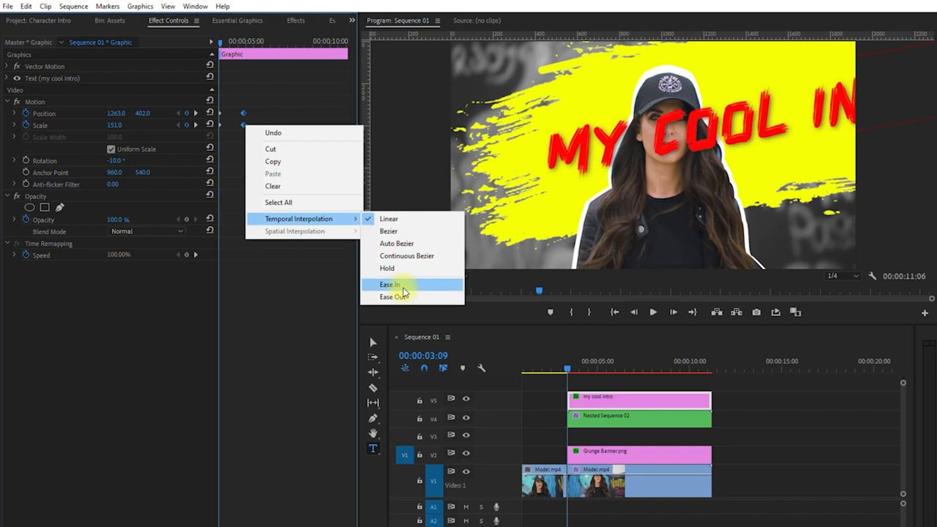
{"action": "left_click", "coordinate": [389, 284]}
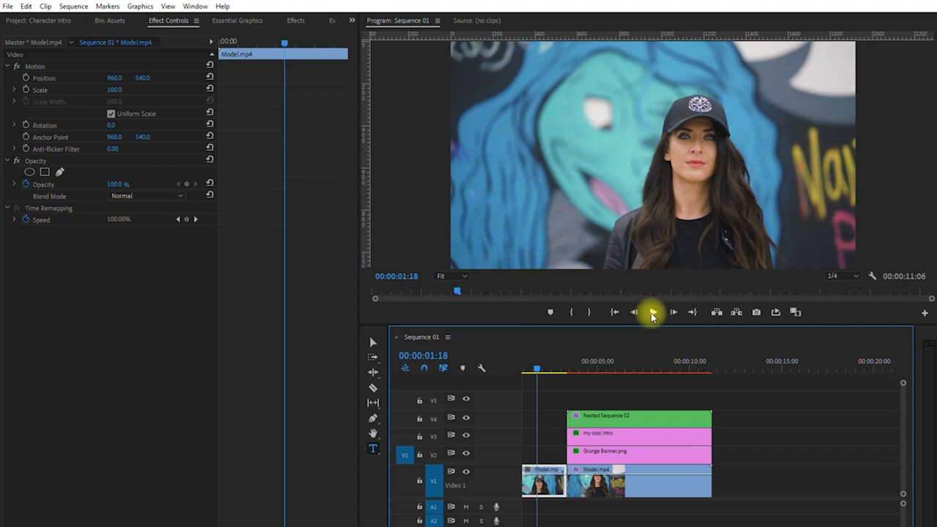
Step: Preview the sequence and jump the playhead to where the freeze begins
{"action": "left_click", "coordinate": [653, 311]}
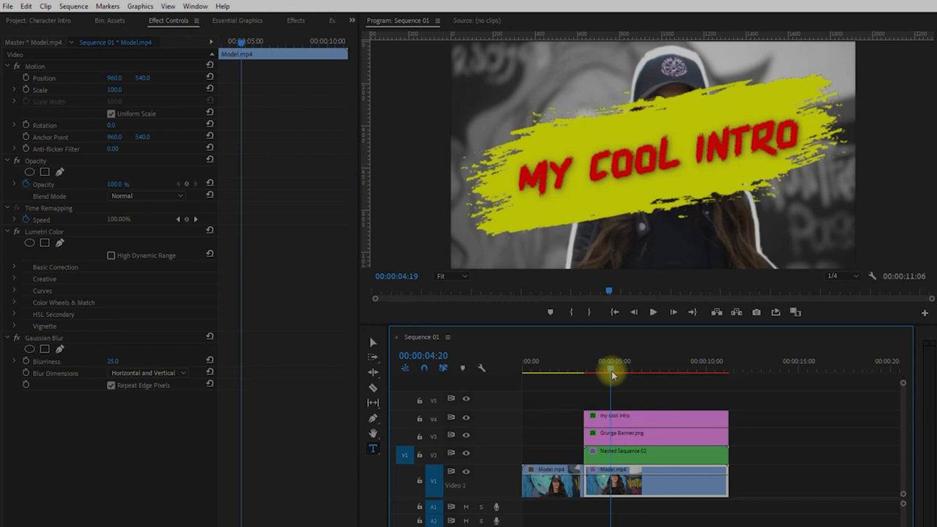
{"action": "left_click", "coordinate": [656, 434]}
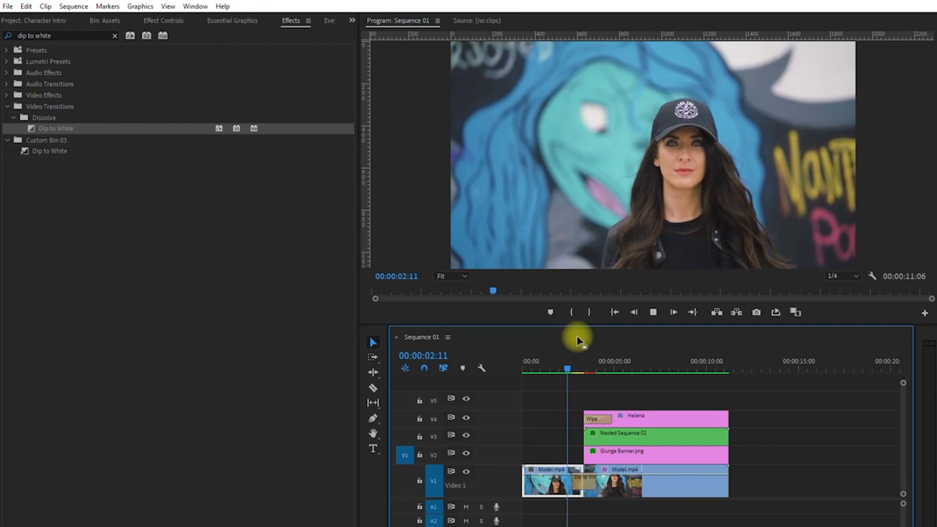
Step: Drop the Dip to White transition onto the start of the intro clips and preview it
{"action": "left_click", "coordinate": [672, 312]}
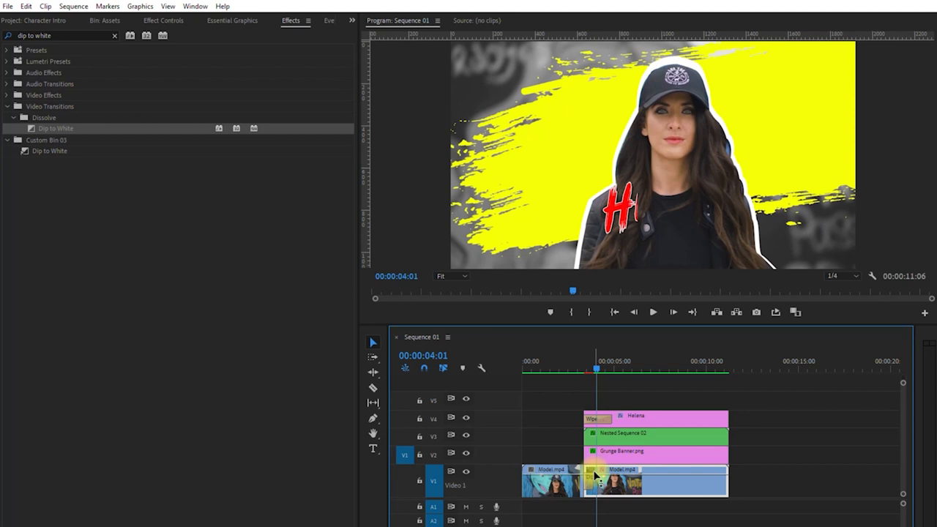
{"action": "double_click", "coordinate": [593, 480]}
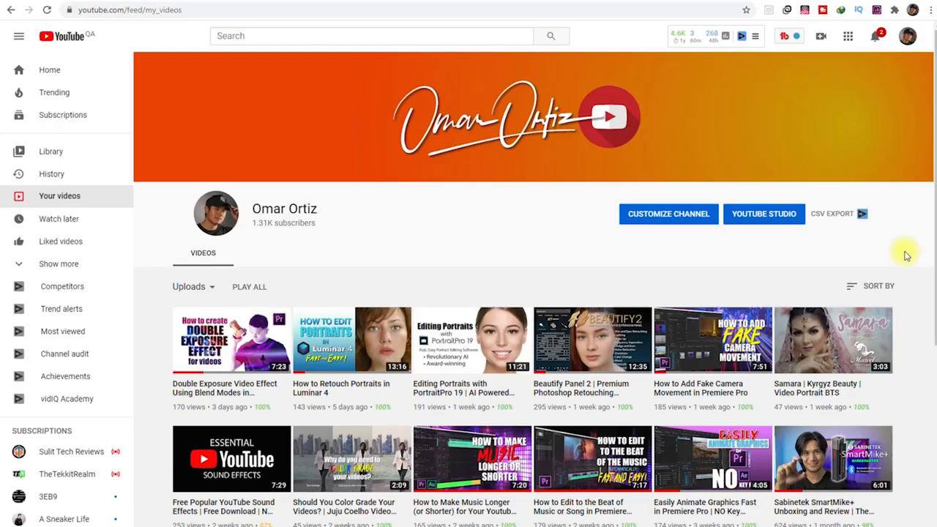
Step: Enter 'character intro f' into the YouTube search box to find character intro videos
{"action": "type", "text": "character intro f"}
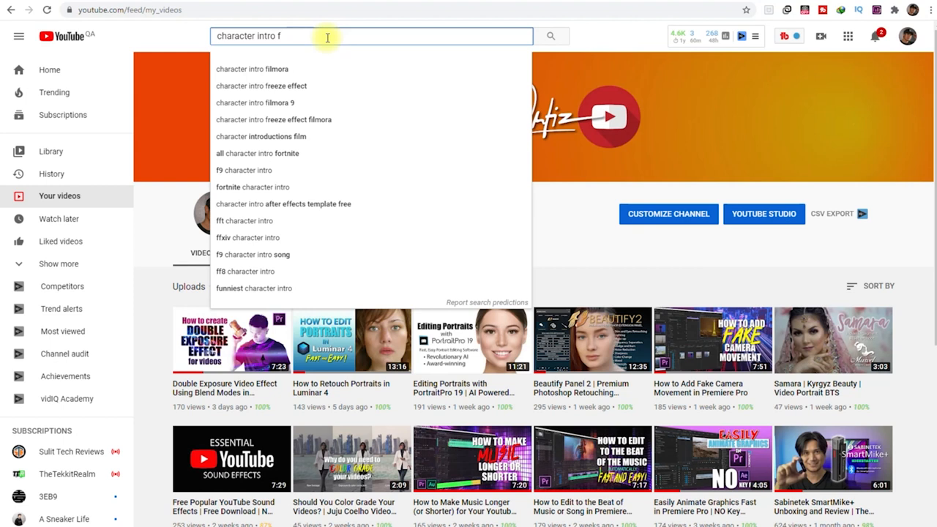